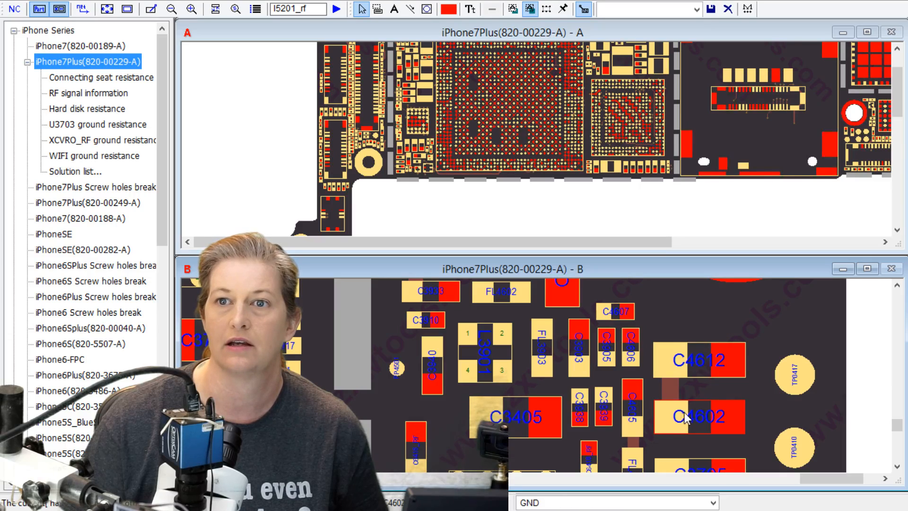
# - Select C4602 to light up the PP_LCM_BL34_ANODE net through to C4612
pyautogui.click(699, 416)
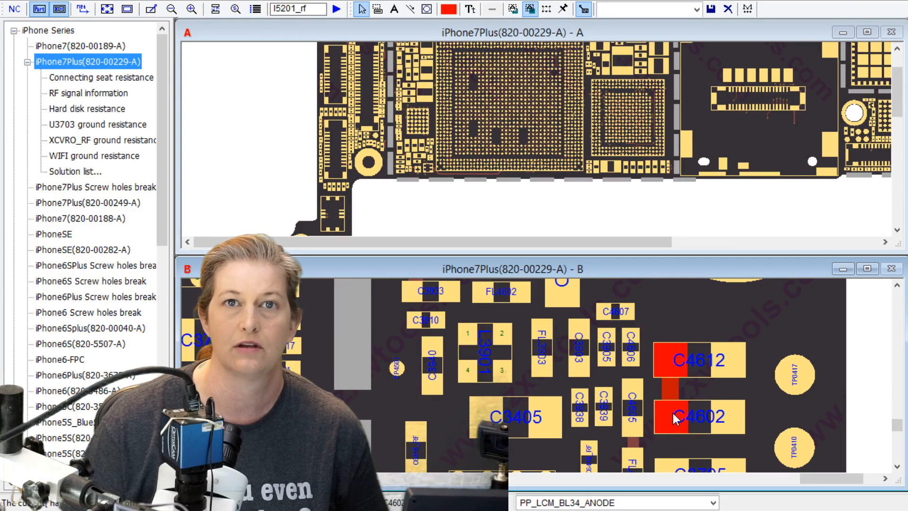